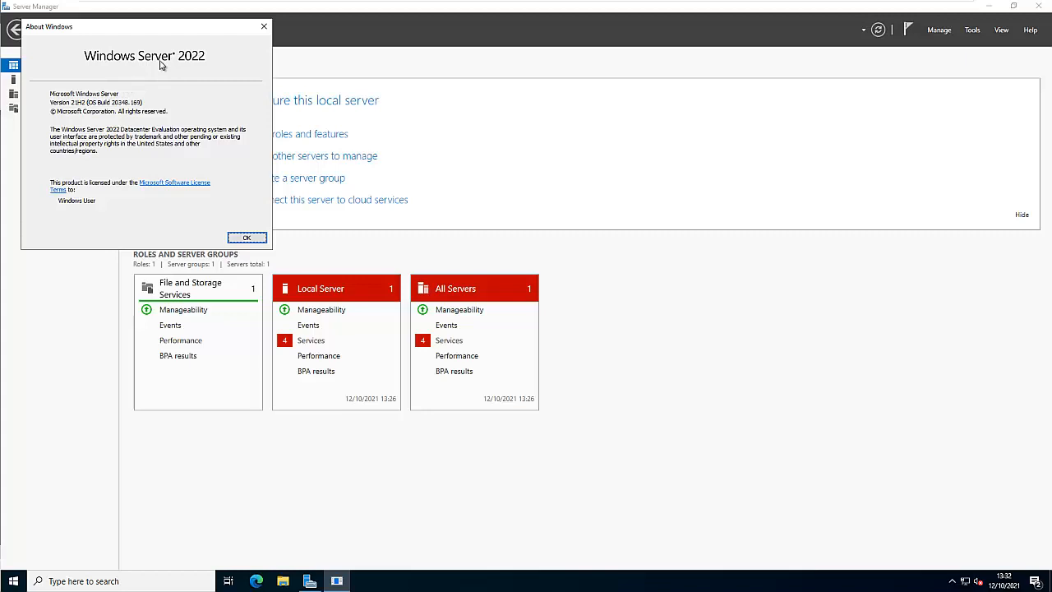
mouse_move(264, 27)
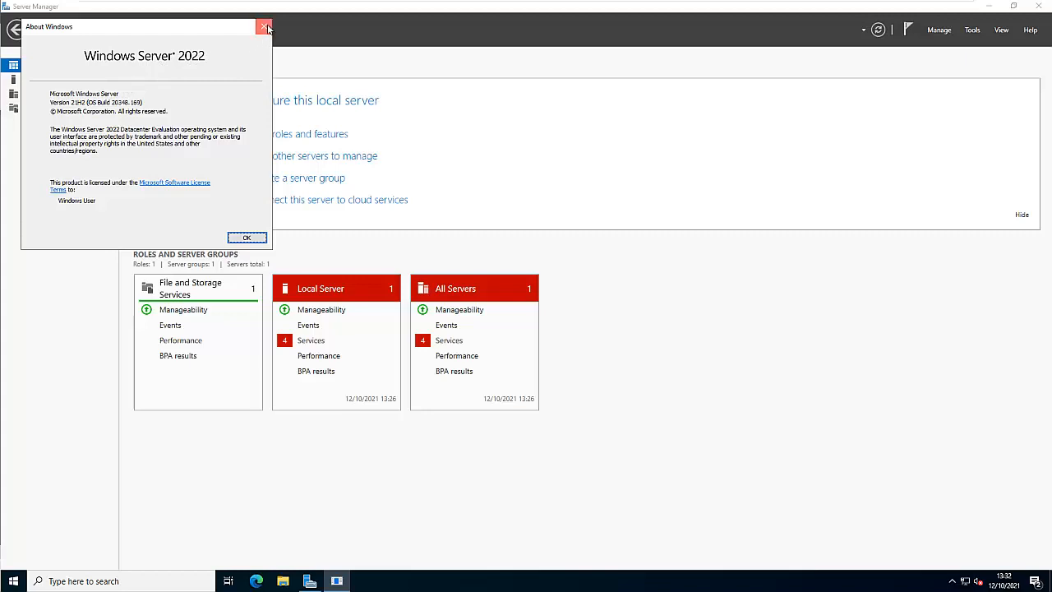
Dismiss the About Windows notice for Windows Server 2022, version 21H2.
click(246, 238)
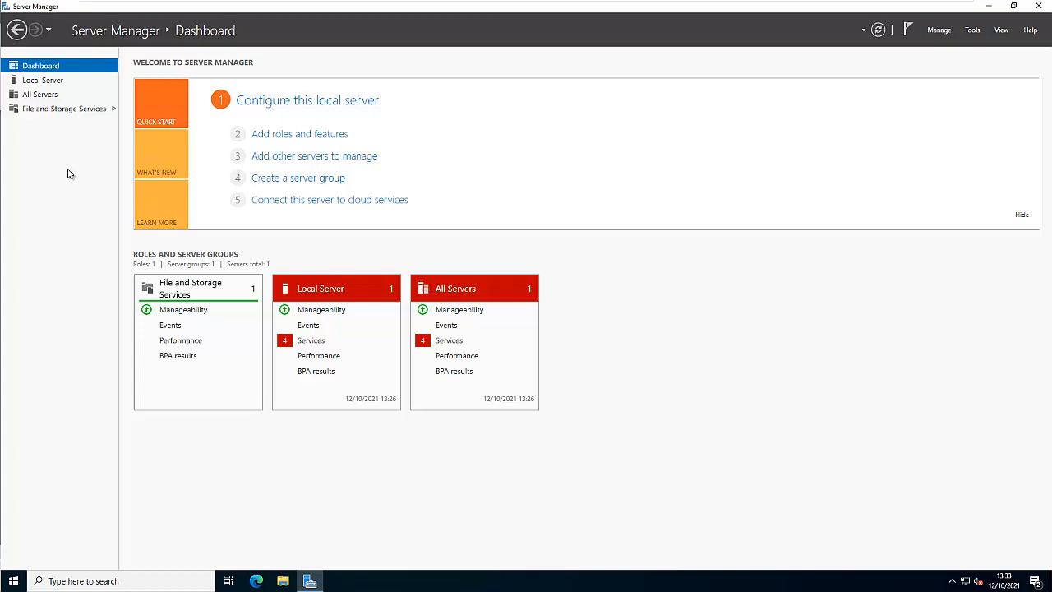
mouse_move(62, 178)
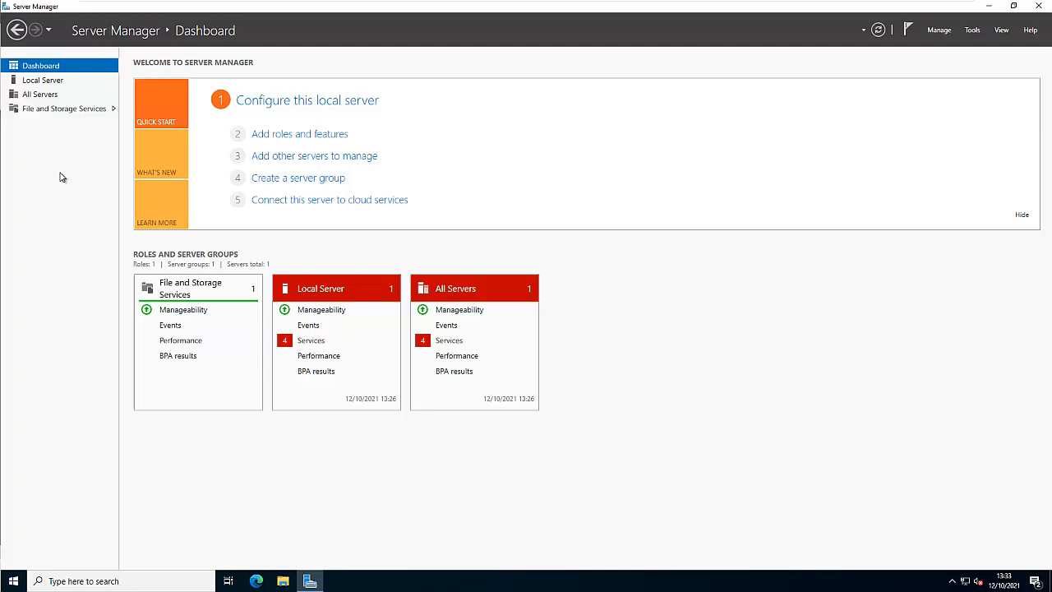
Switch to the Local Server properties page showing Ethernet0 at 192.168.245.239.
click(43, 80)
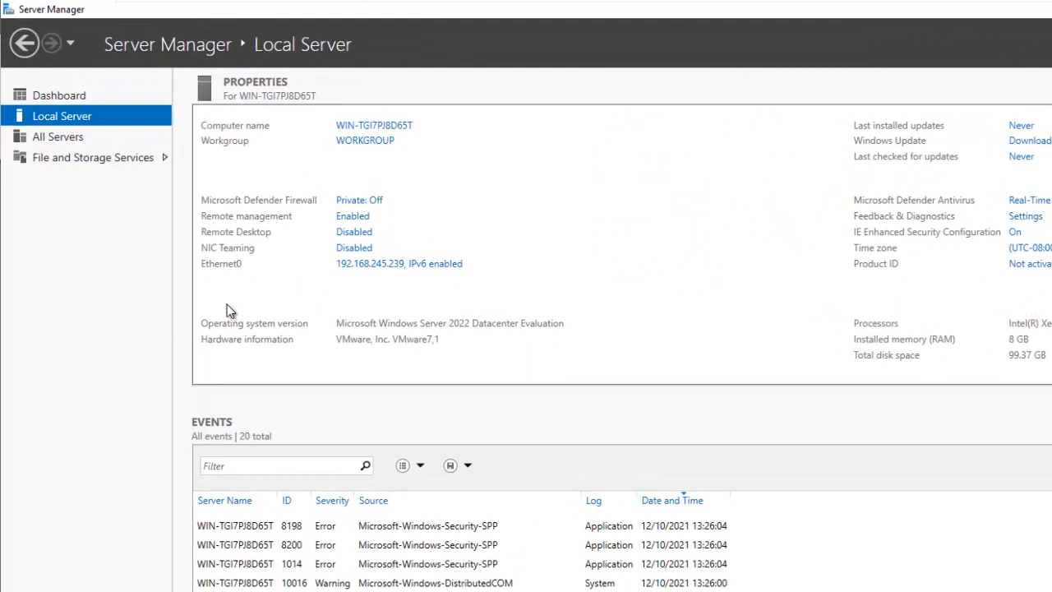
mouse_move(239, 271)
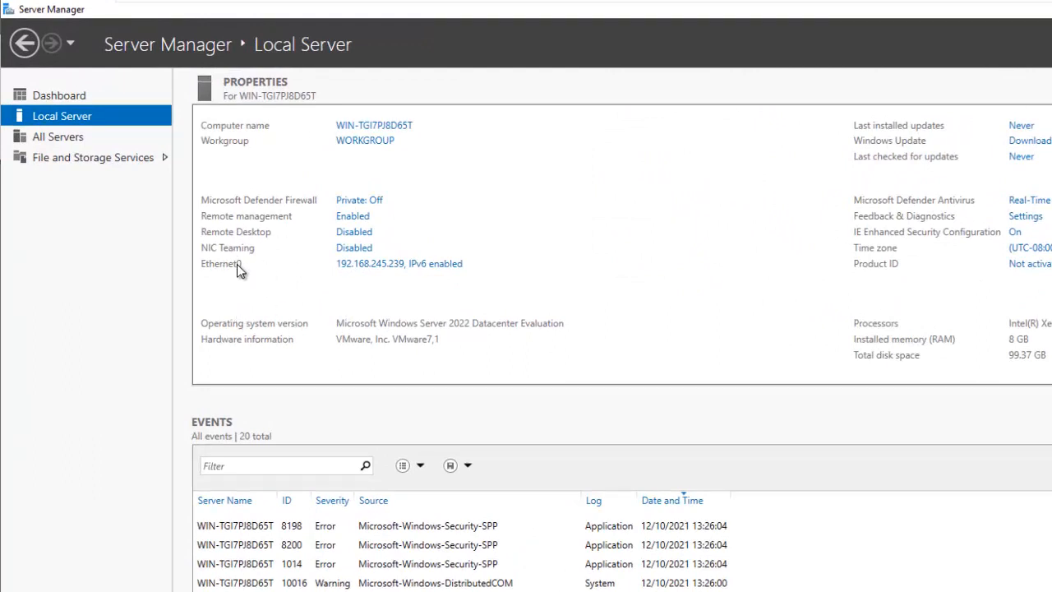
mouse_move(357, 277)
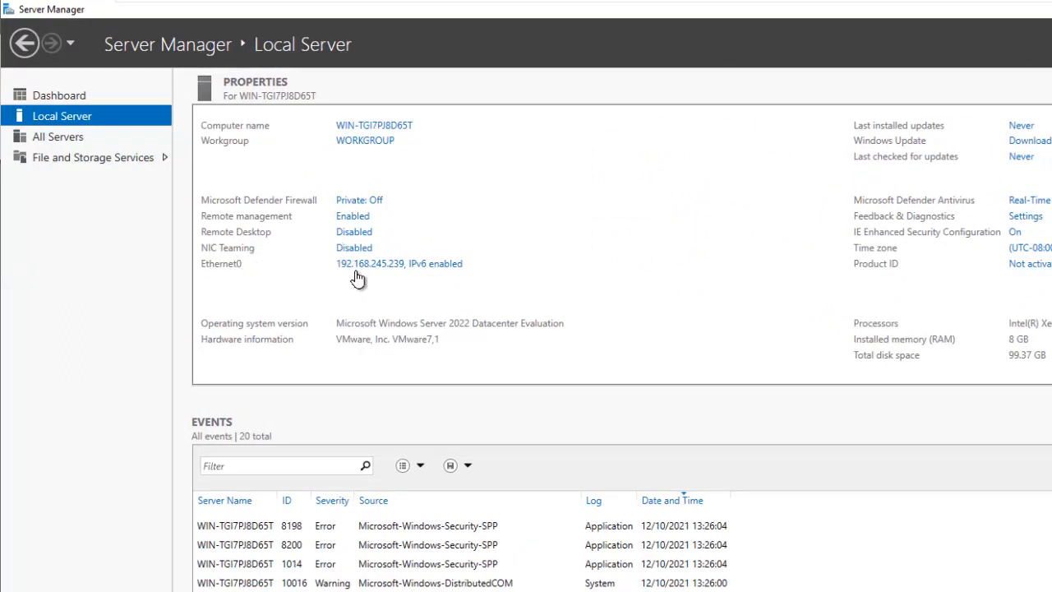
Review Ethernet0's connection details: IPv4 192.168.245.239, gateway and DNS 192.168.245.2.
click(398, 263)
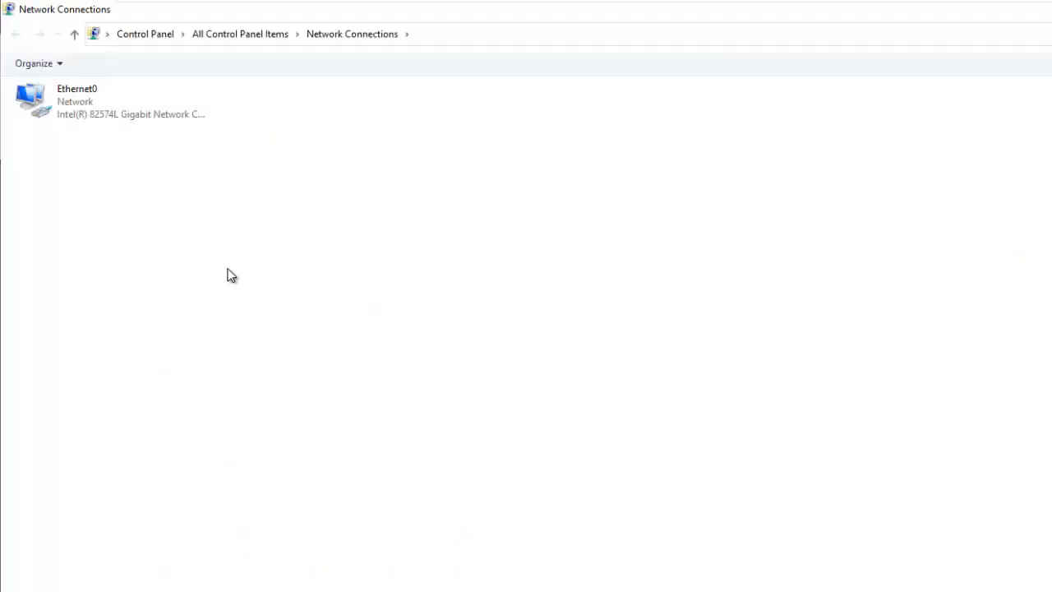
click(106, 101)
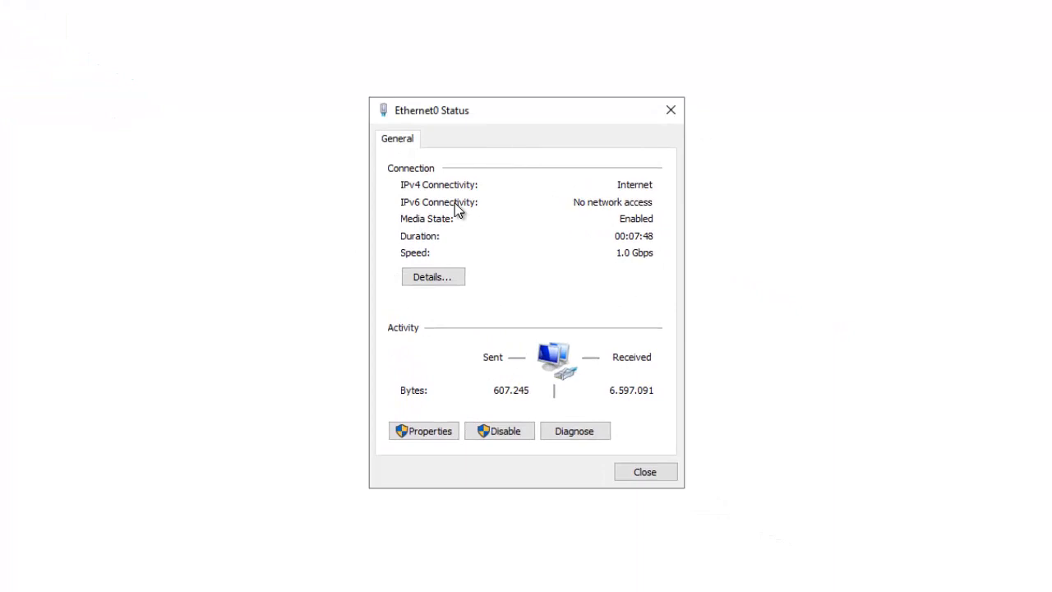
click(433, 276)
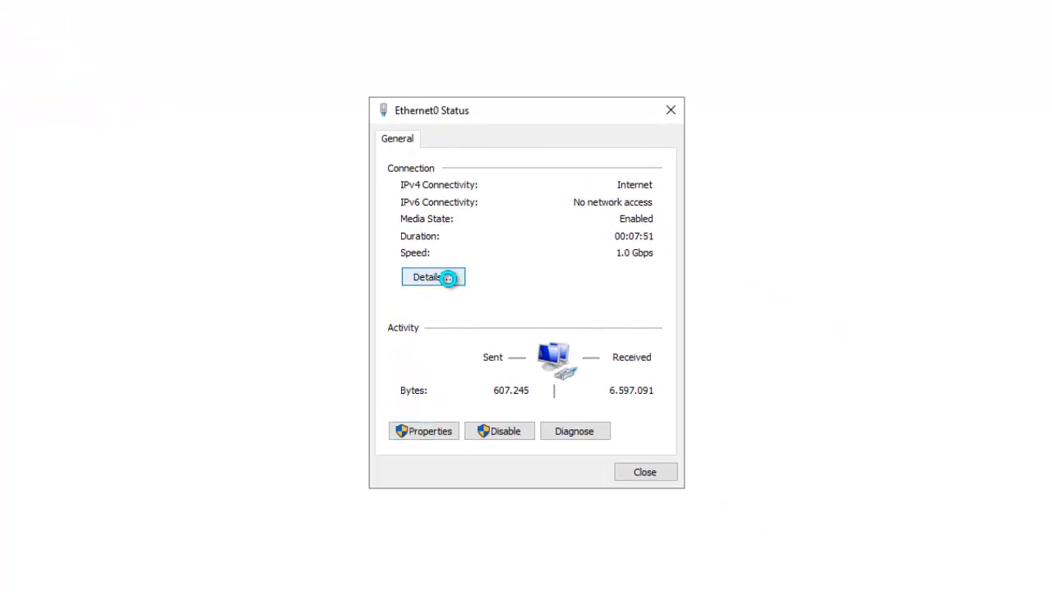
click(433, 276)
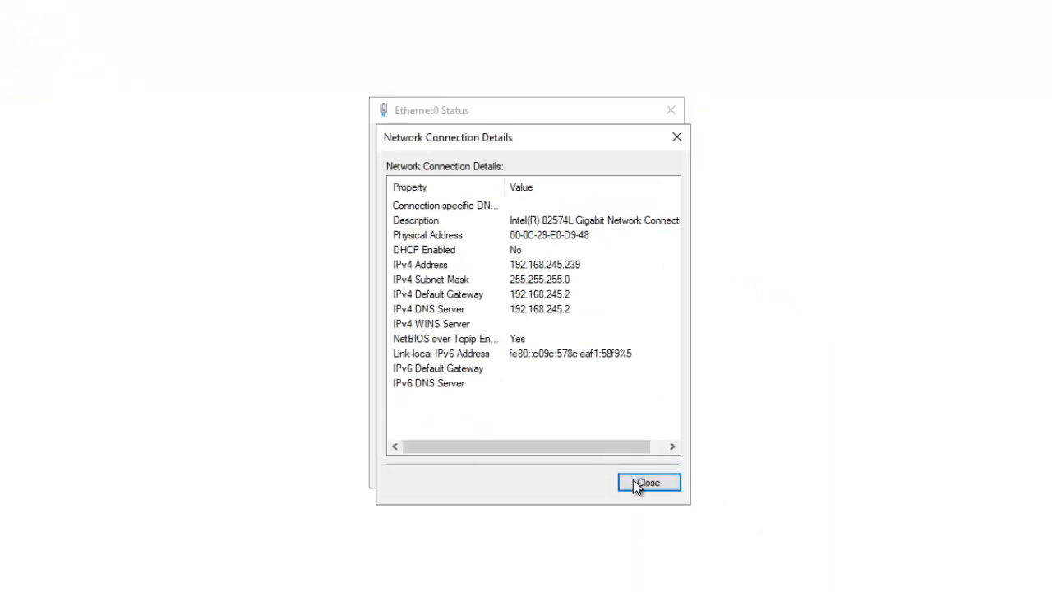
click(647, 482)
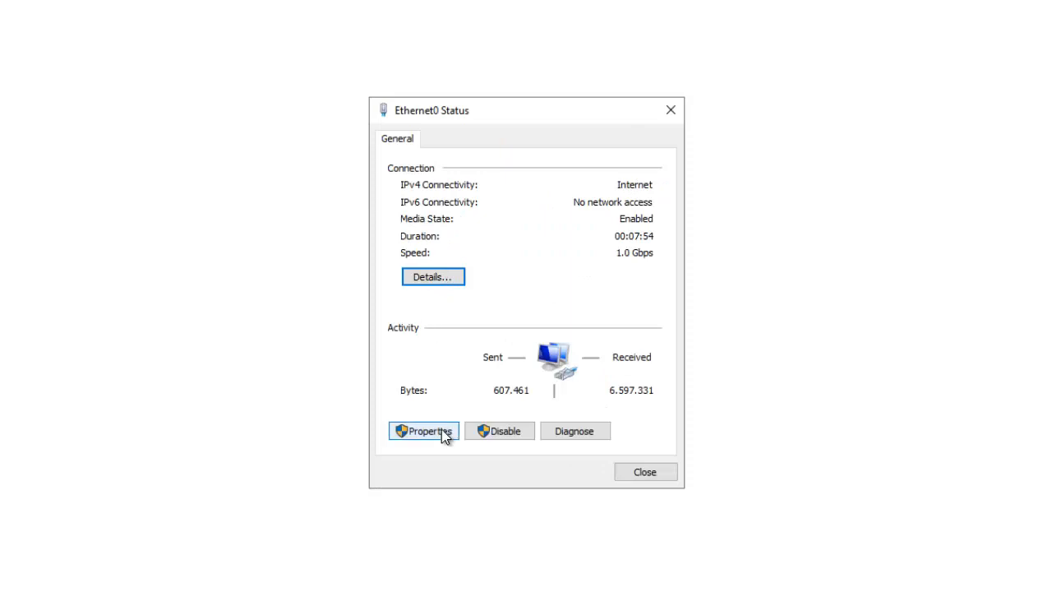
Inspect Ethernet0's IPv4 and IPv6 protocol items, cancelling the IPv6 settings unchanged.
click(423, 431)
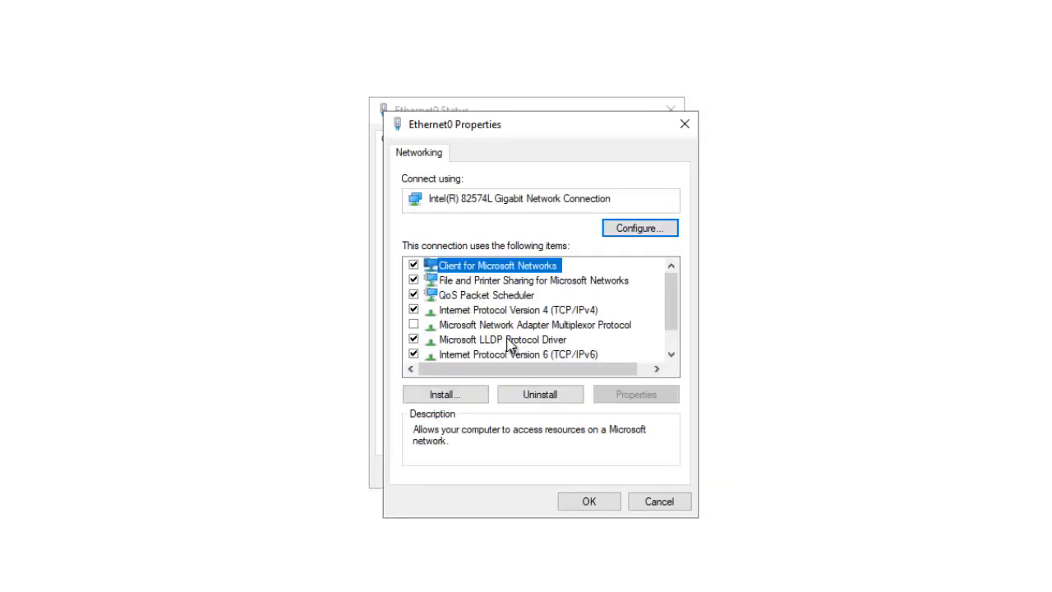
click(518, 309)
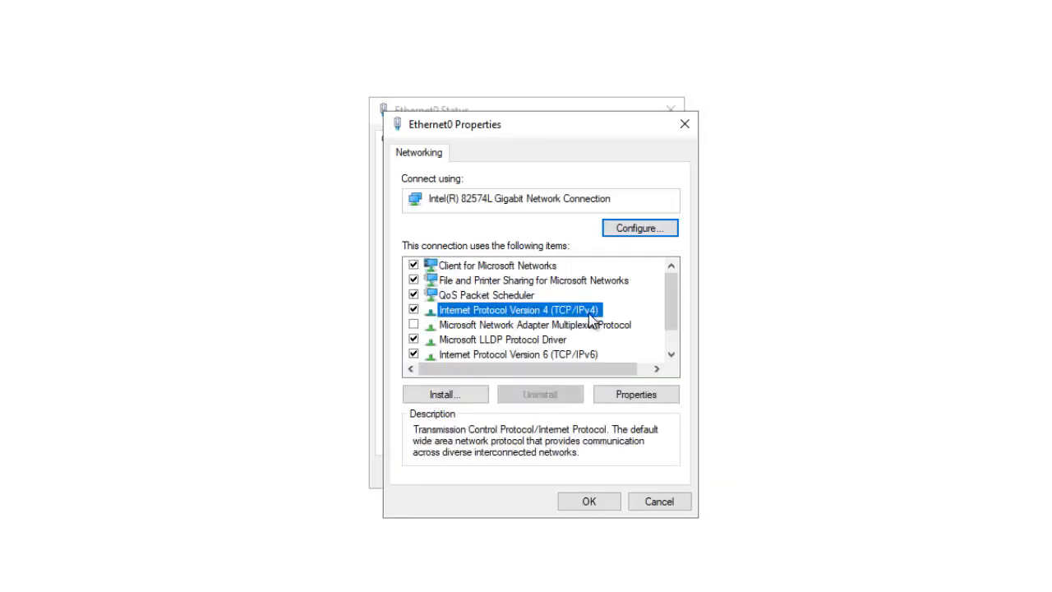
click(517, 354)
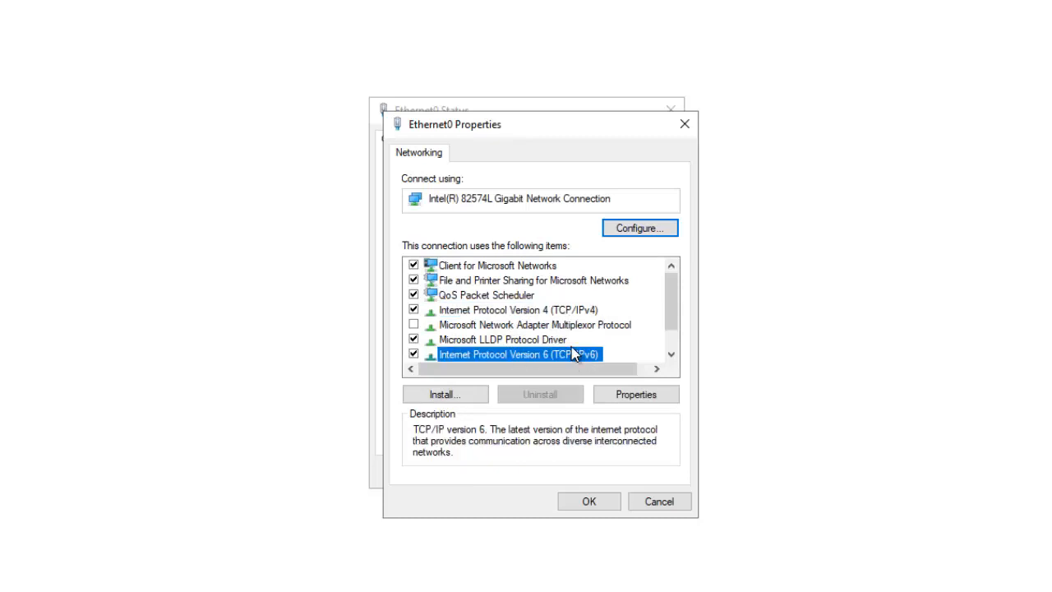
click(635, 393)
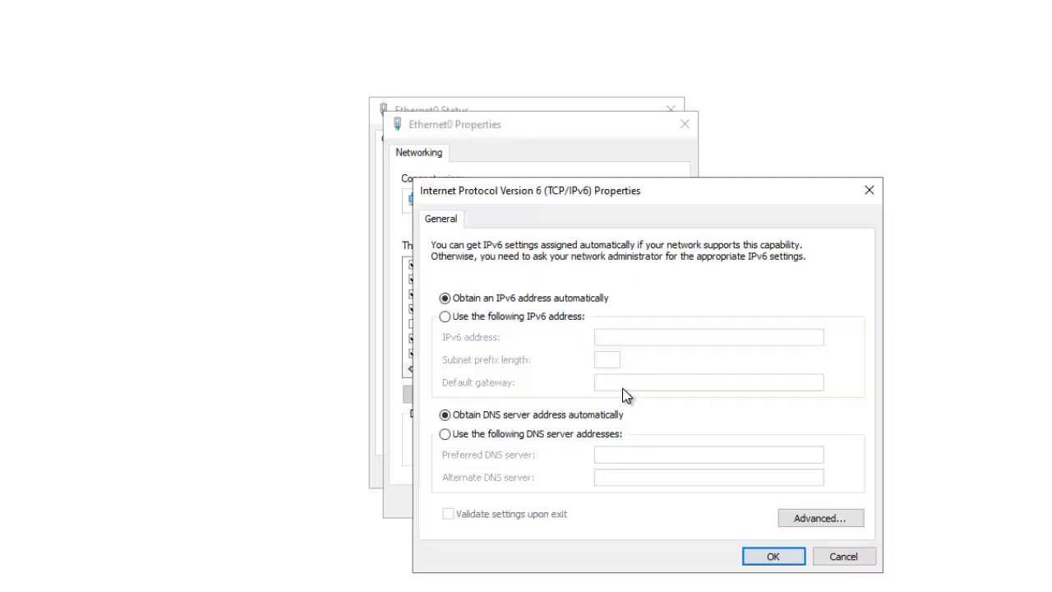
click(445, 316)
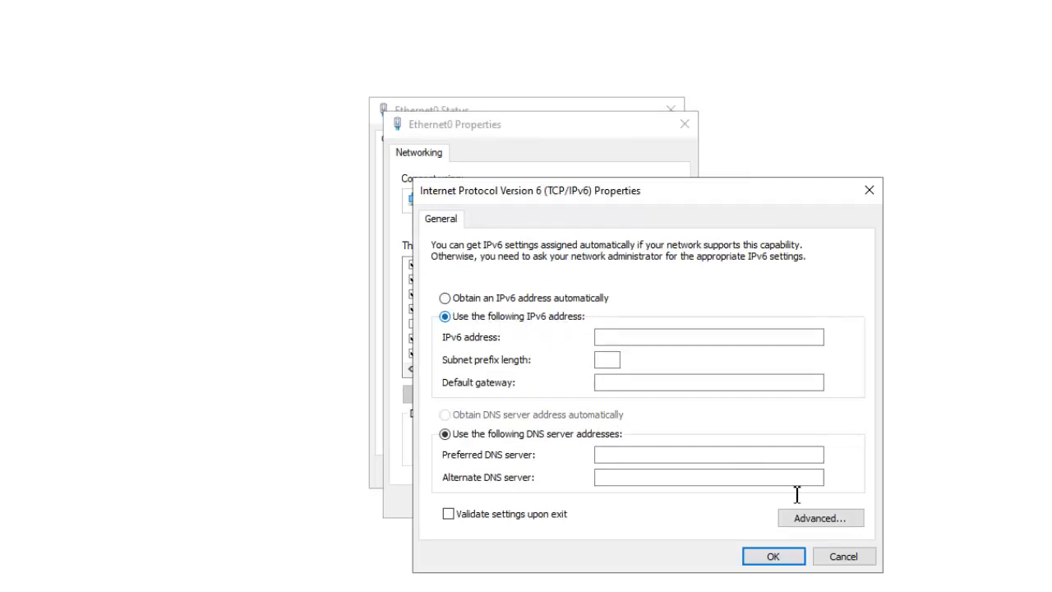
click(772, 556)
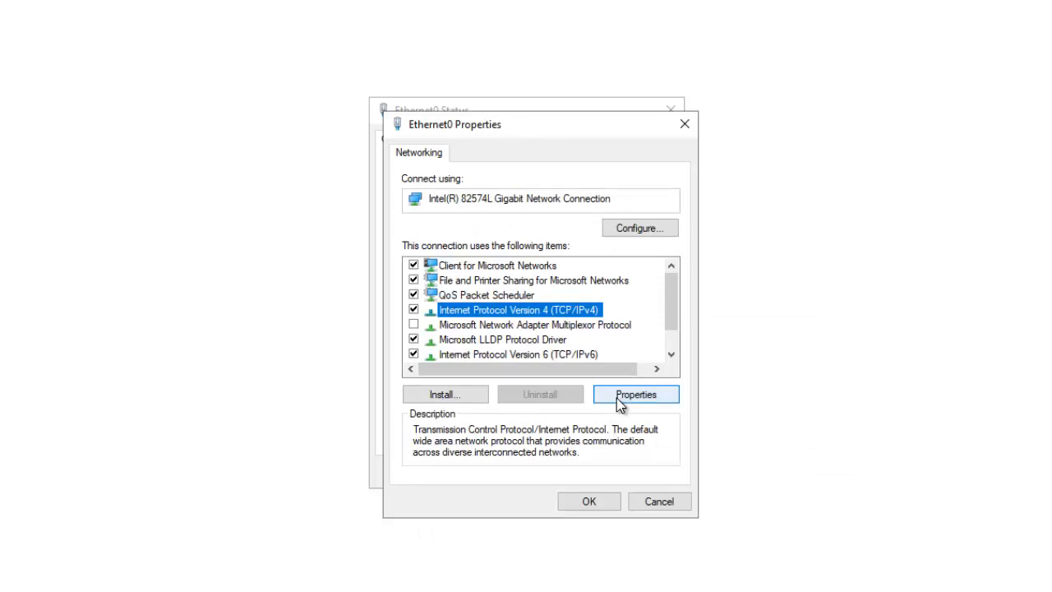
mouse_move(595, 404)
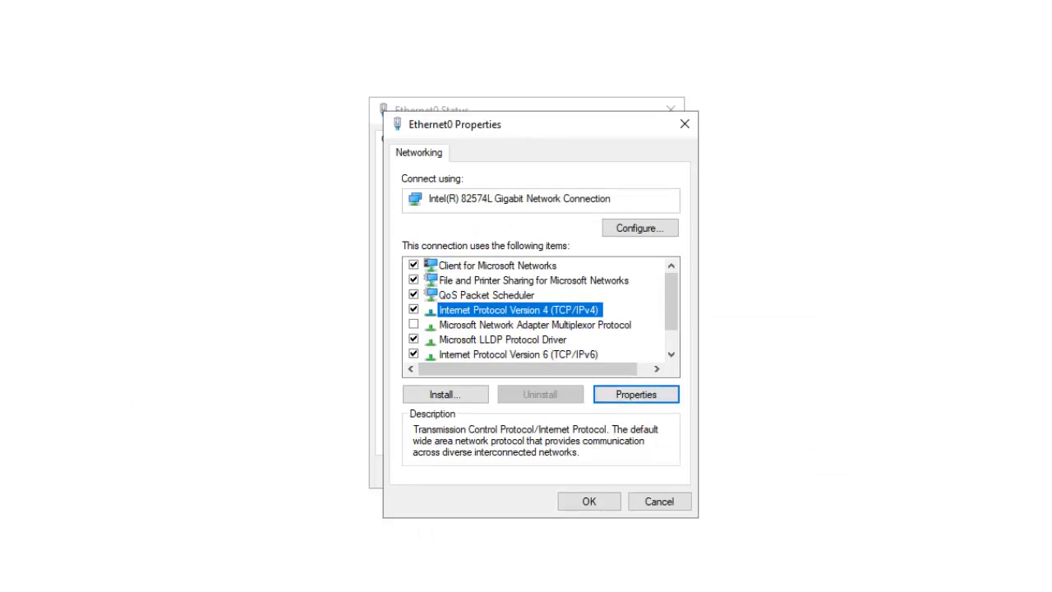
Enter static IP 192.168.245.239, mask 255.255.255.0, gateway and DNS 192.168.245.2.
click(635, 394)
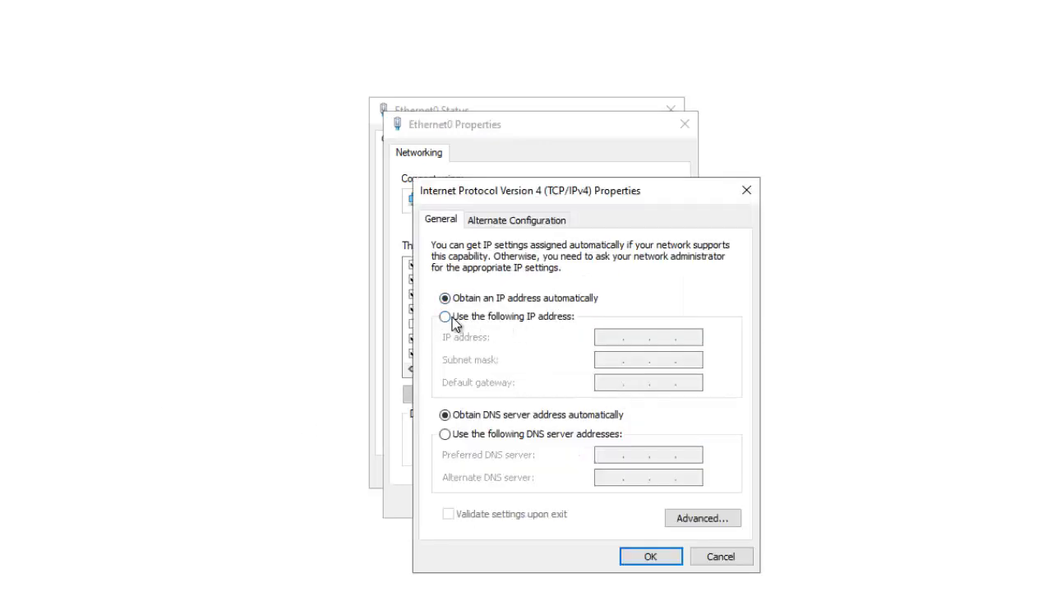
click(444, 317)
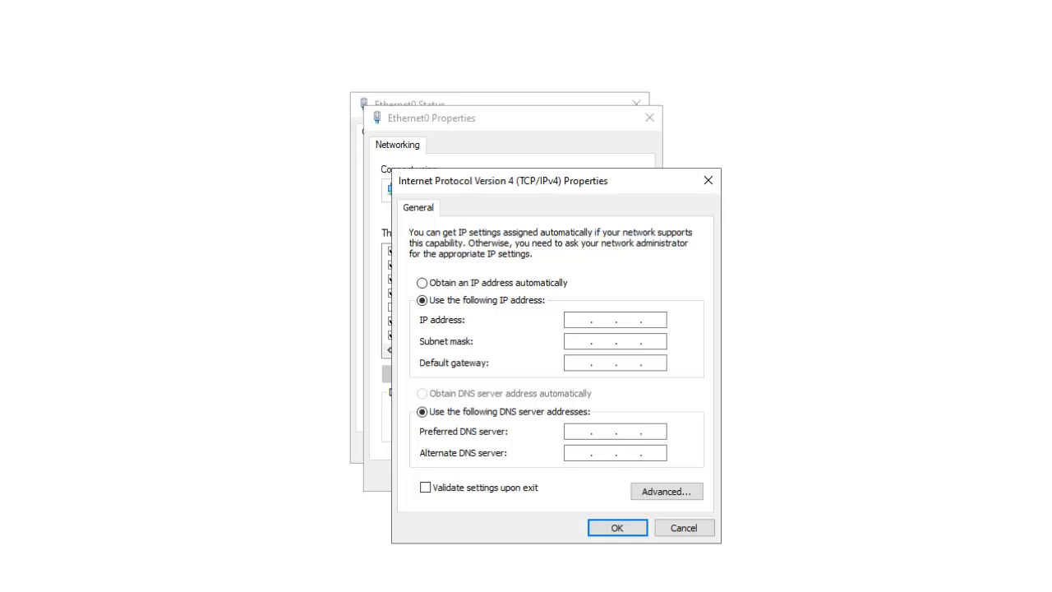
text(192.168.2)
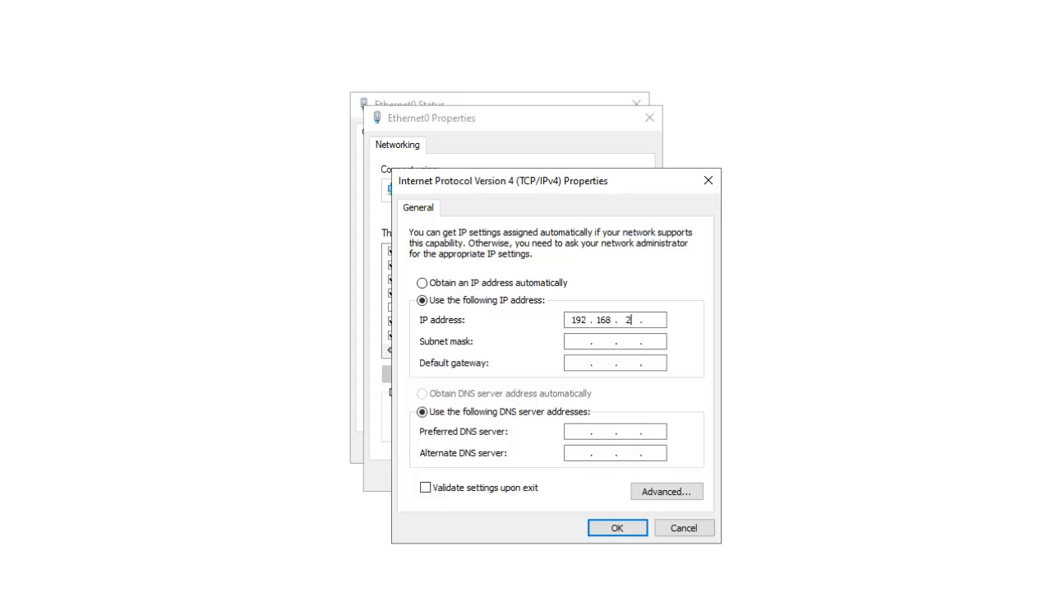
text(45)
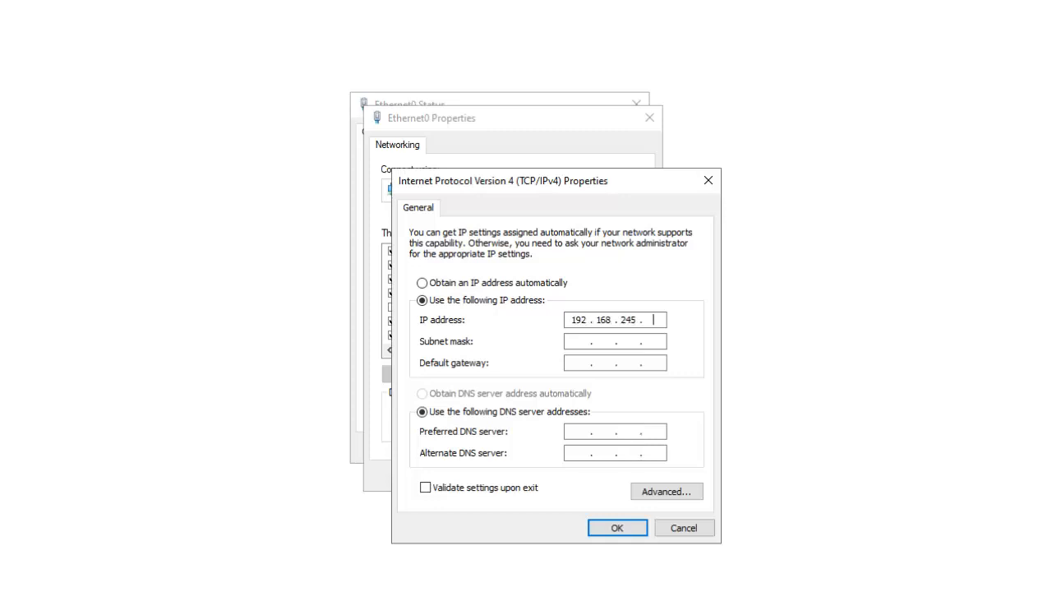
text(239)
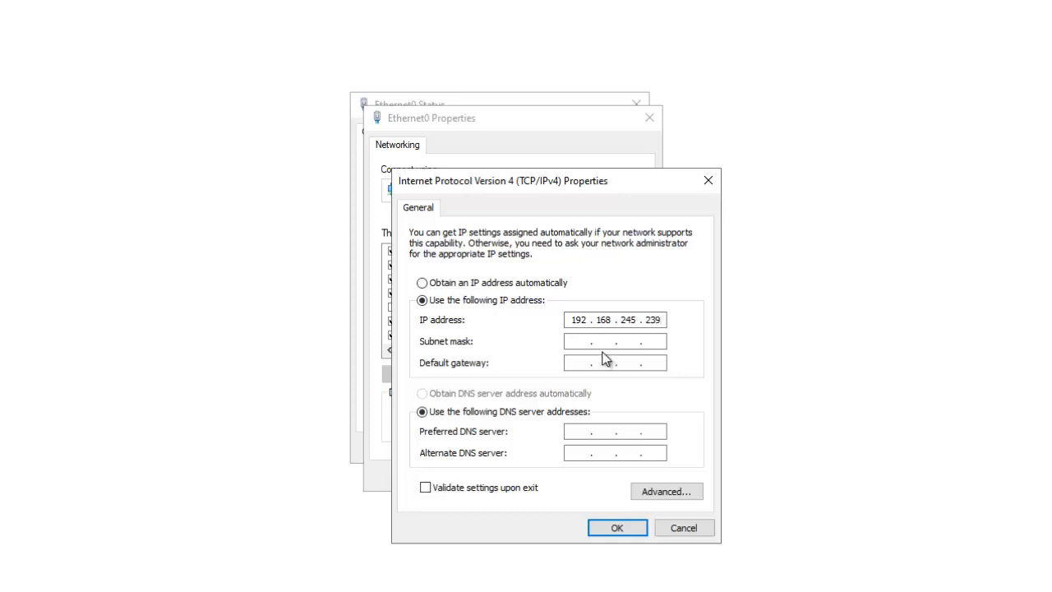
text(255.255.255.0)
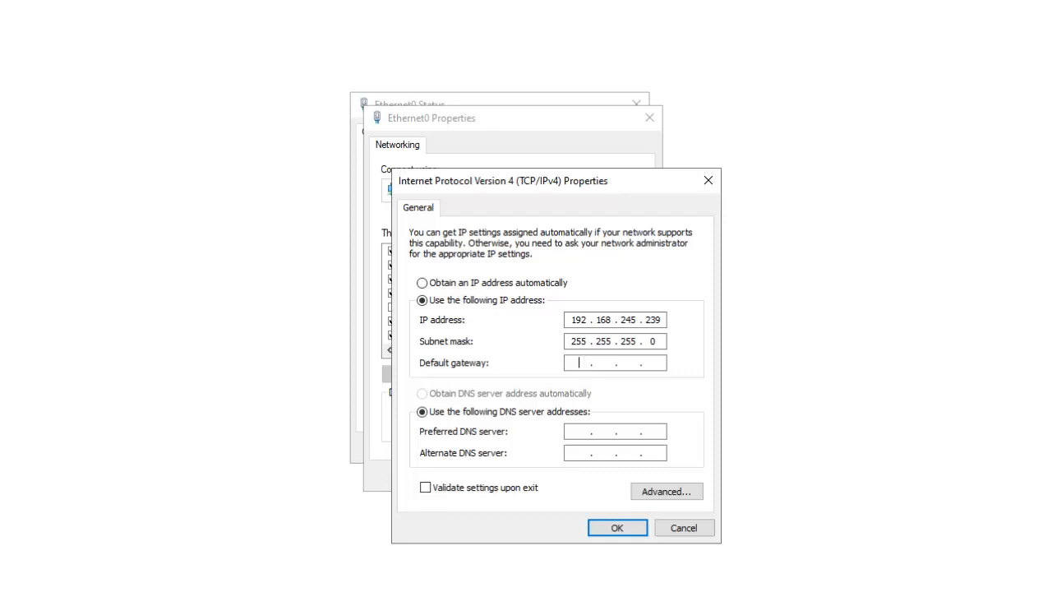
text(192.168.2)
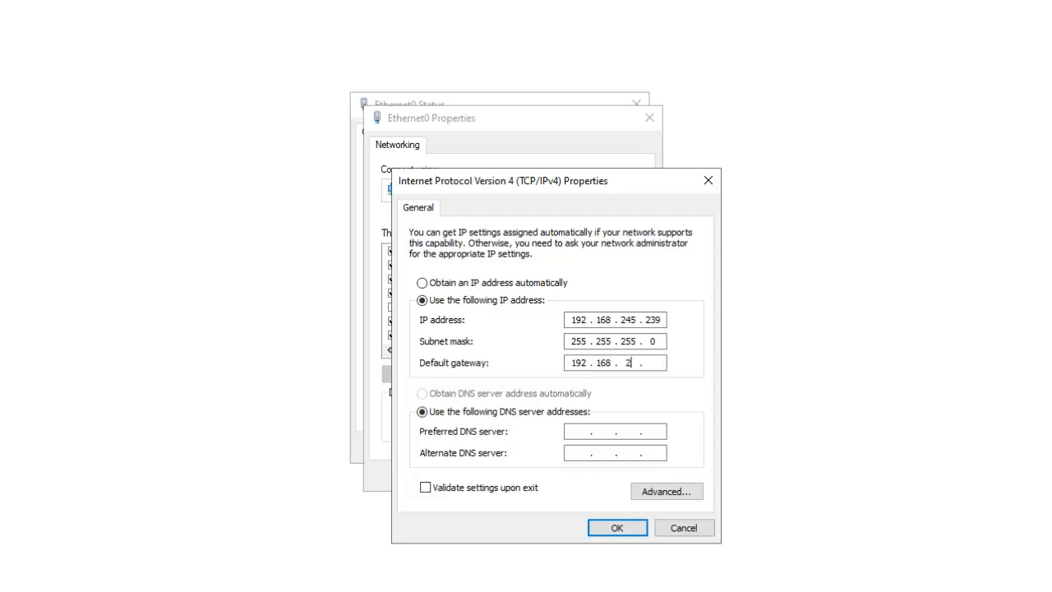
text(245)
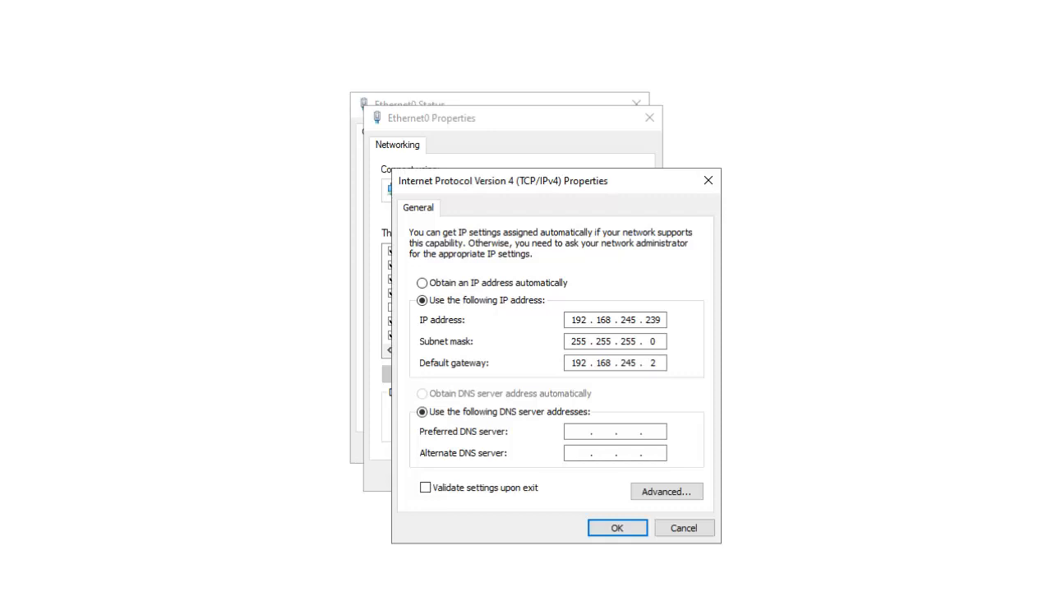
text(192.168.2)
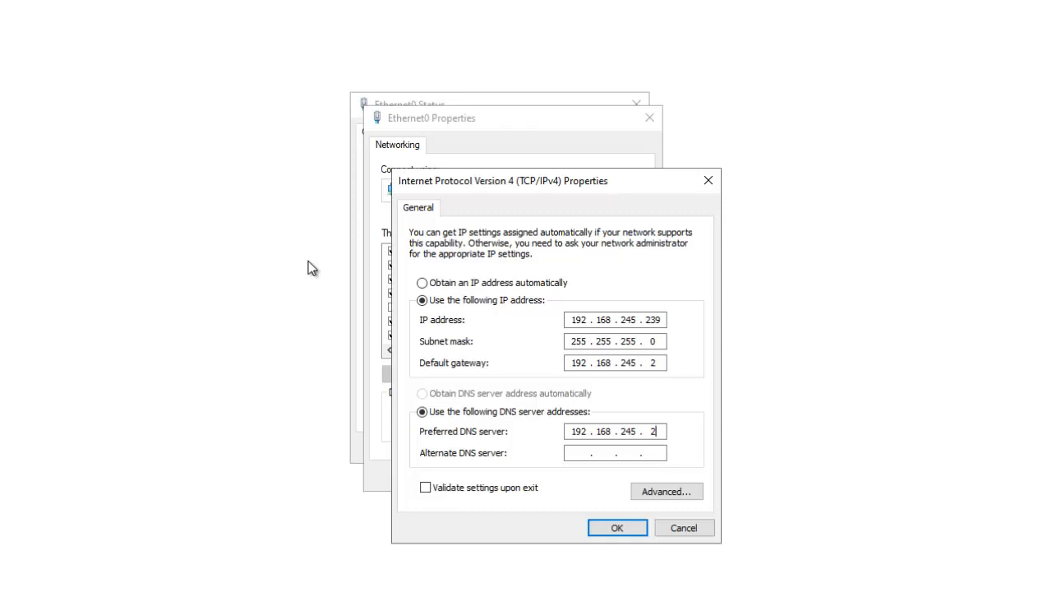
mouse_move(426, 448)
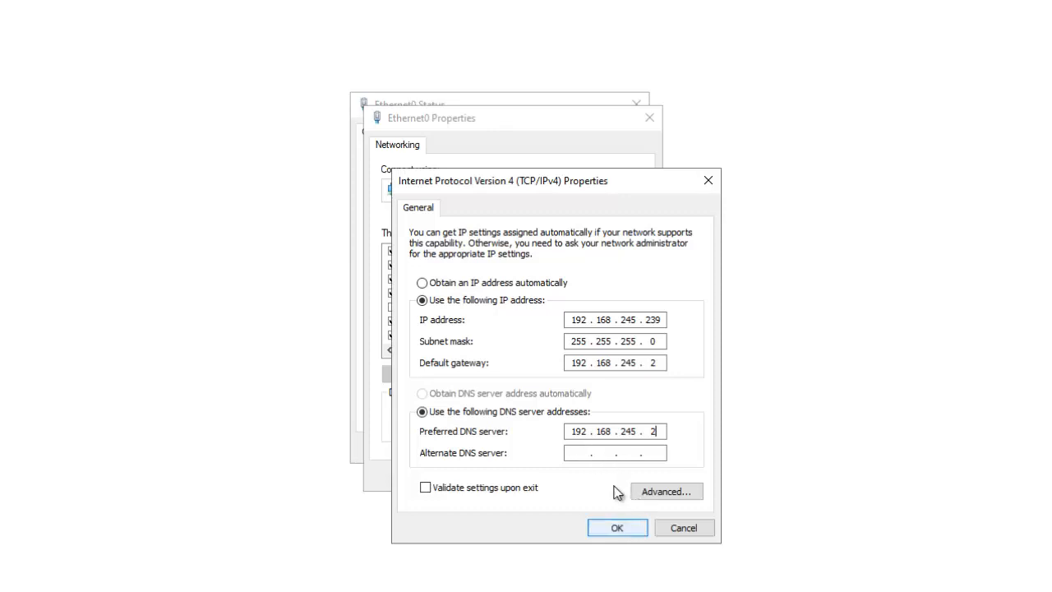
Save the IPv4 settings, verify them in connection details, and close Ethernet0's windows.
click(616, 527)
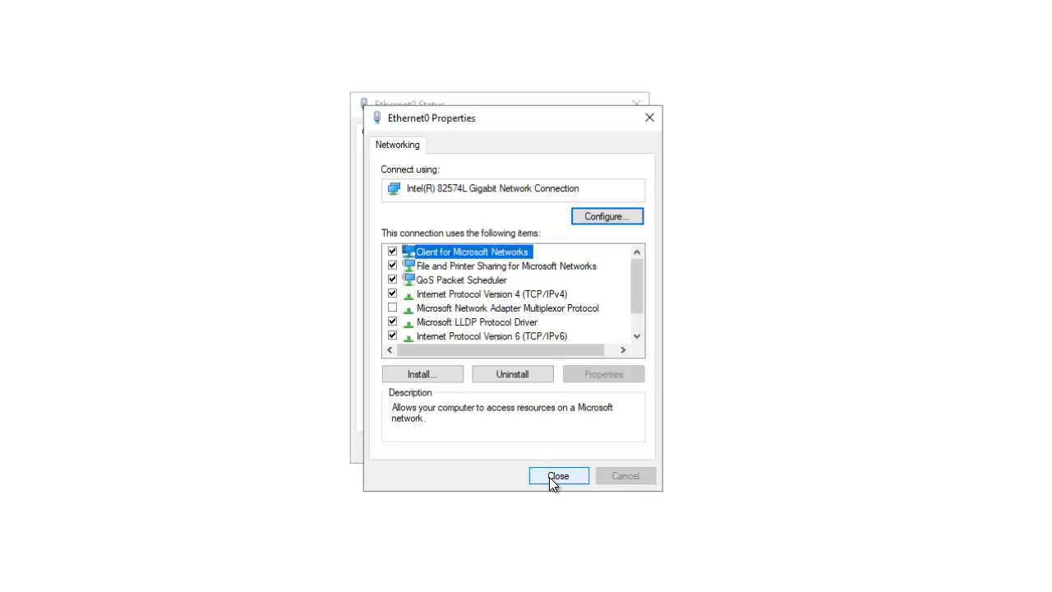
click(558, 475)
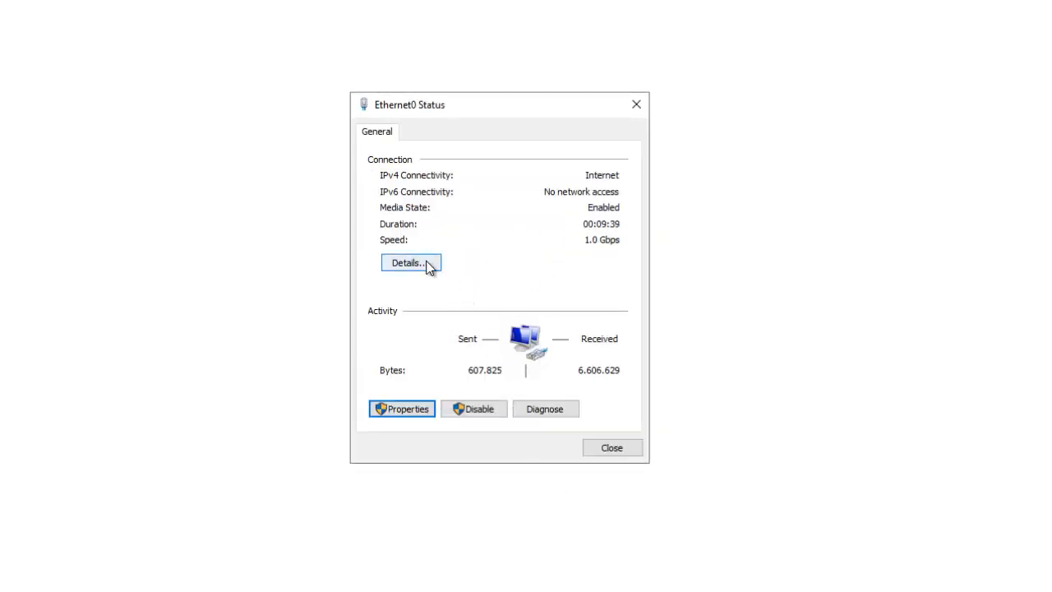
click(411, 262)
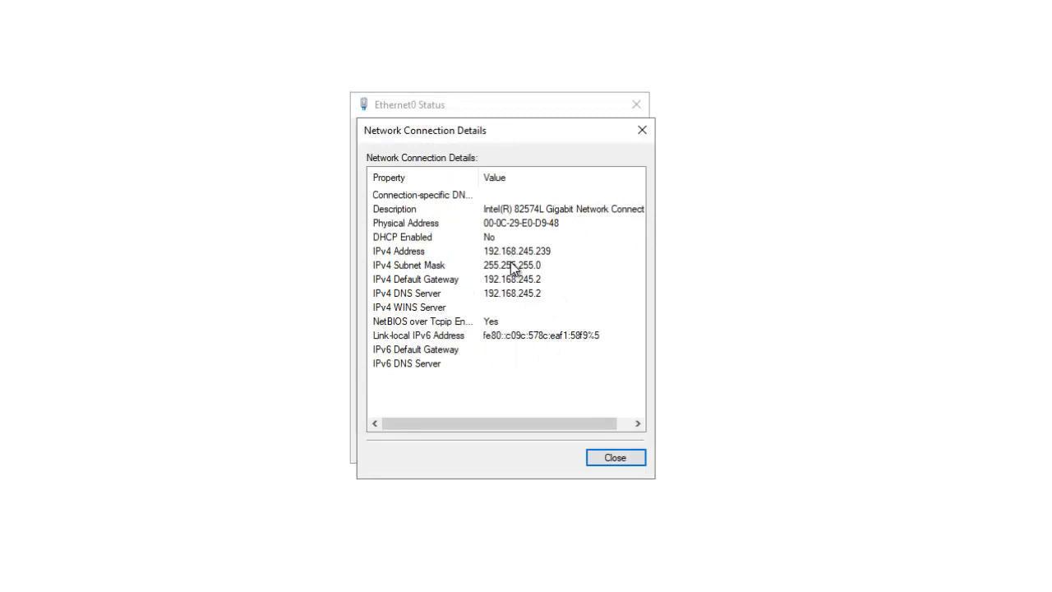
mouse_move(614, 468)
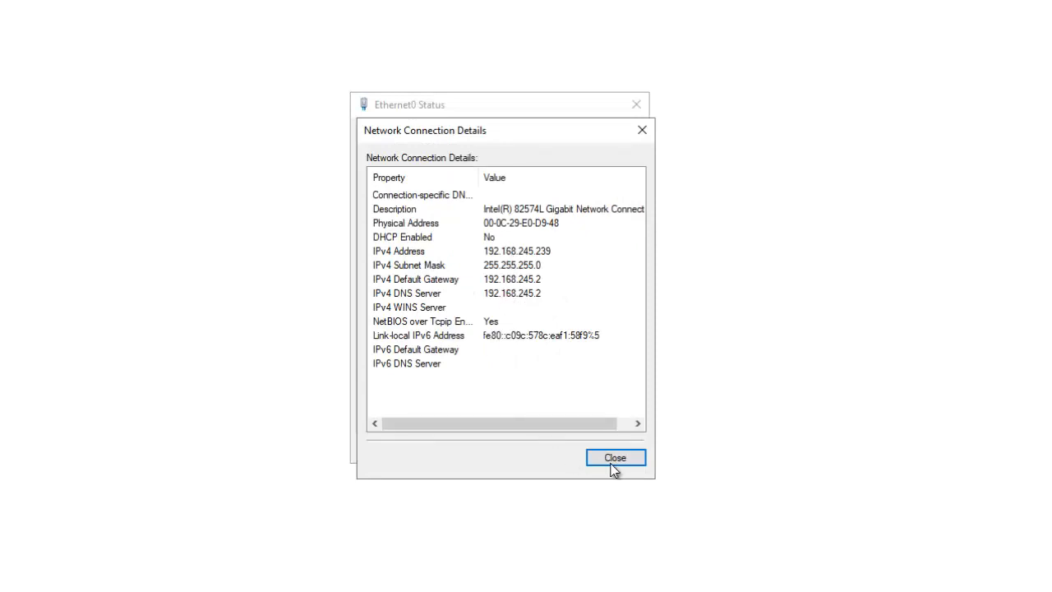
click(614, 457)
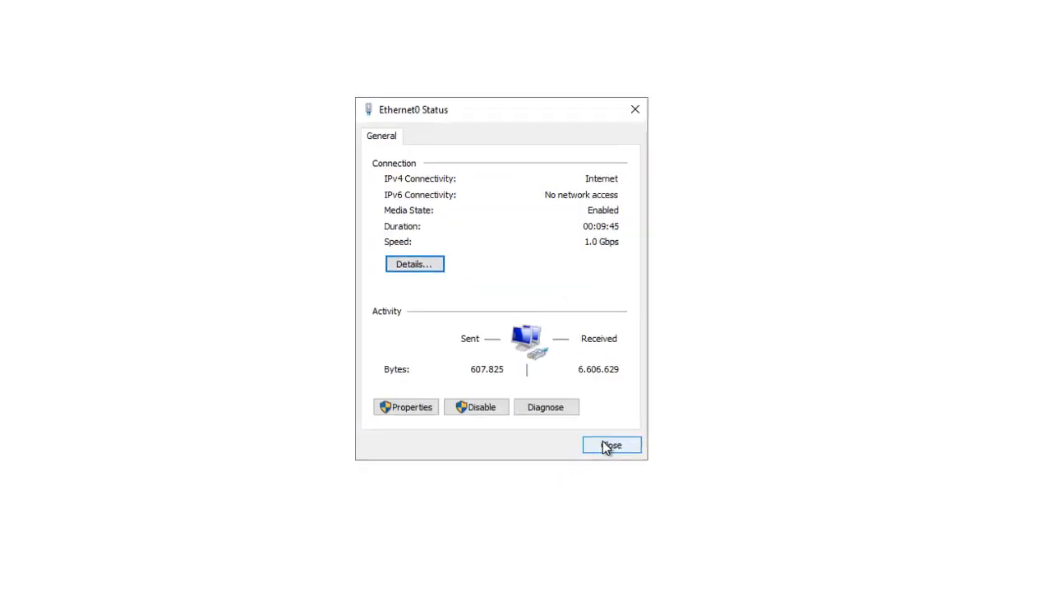
click(611, 445)
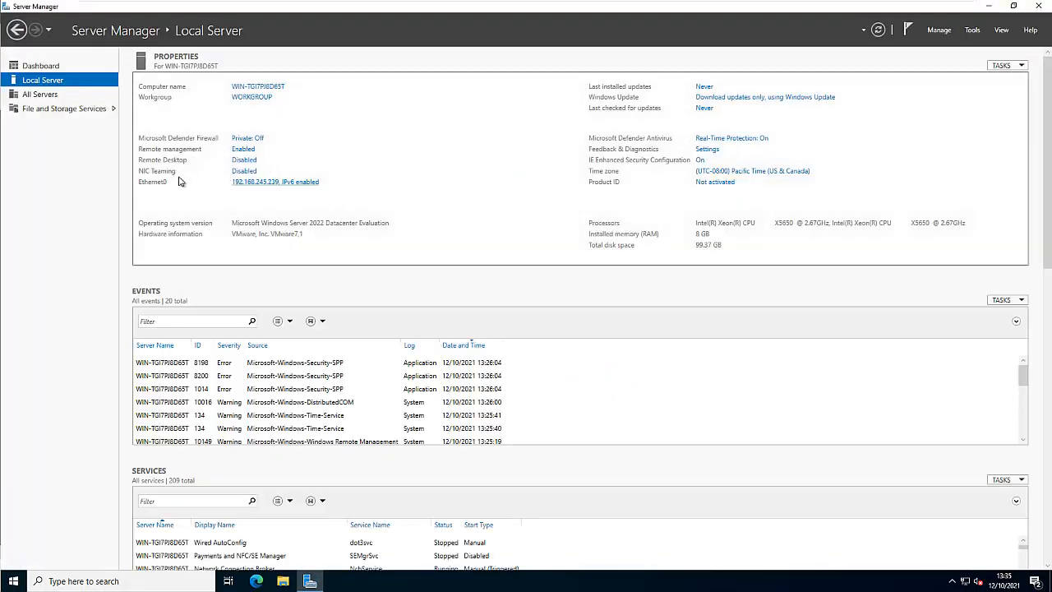
mouse_move(276, 186)
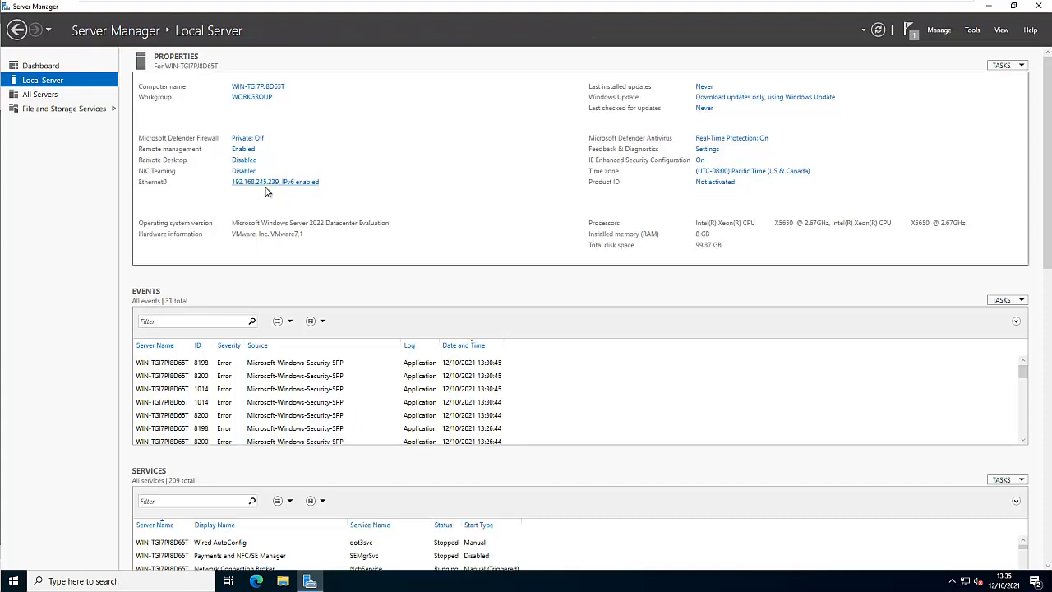
mouse_move(207, 211)
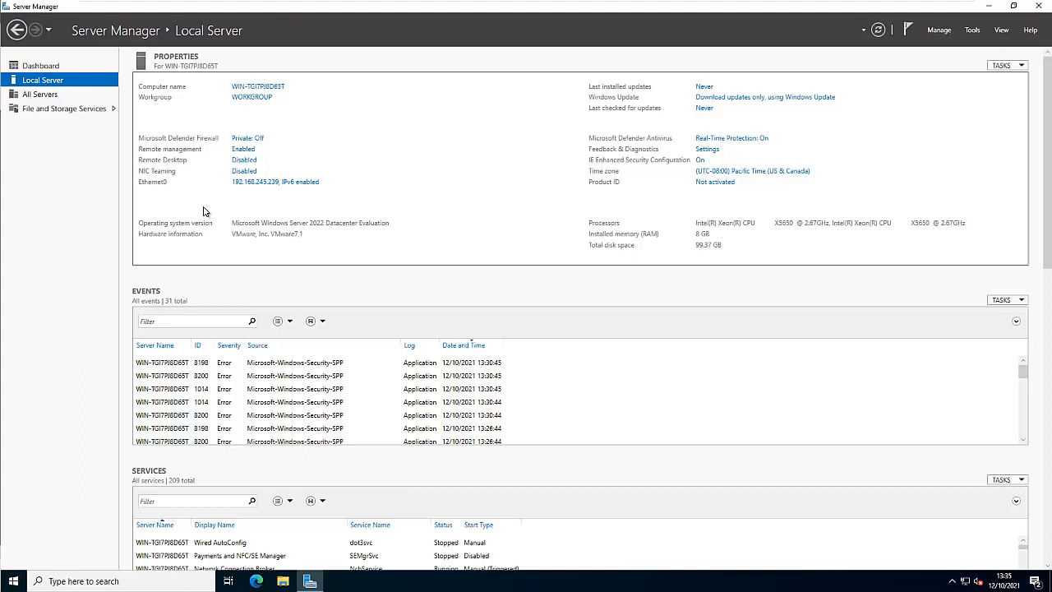
mouse_move(58, 250)
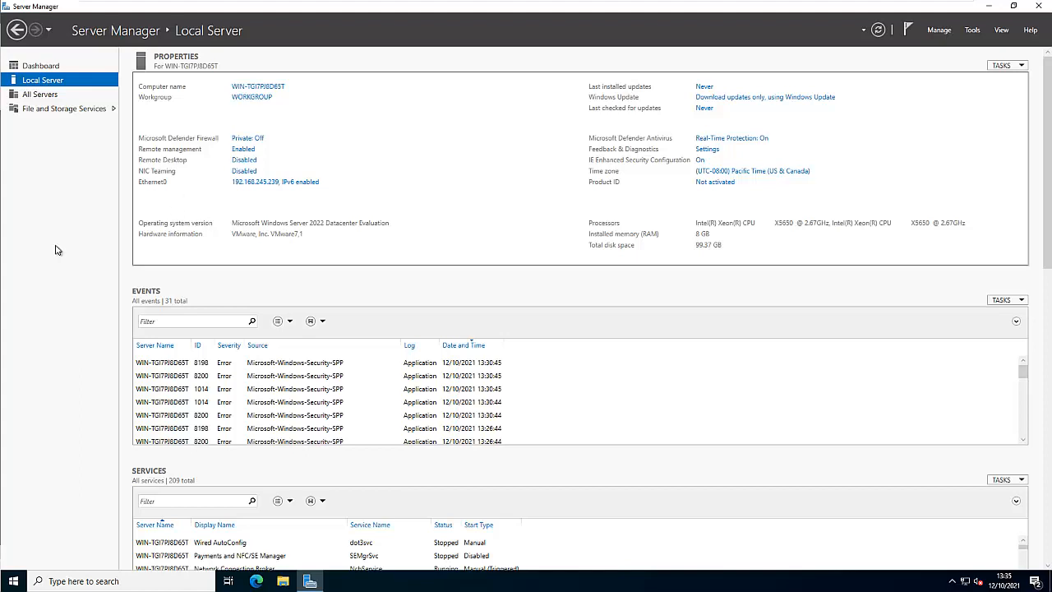